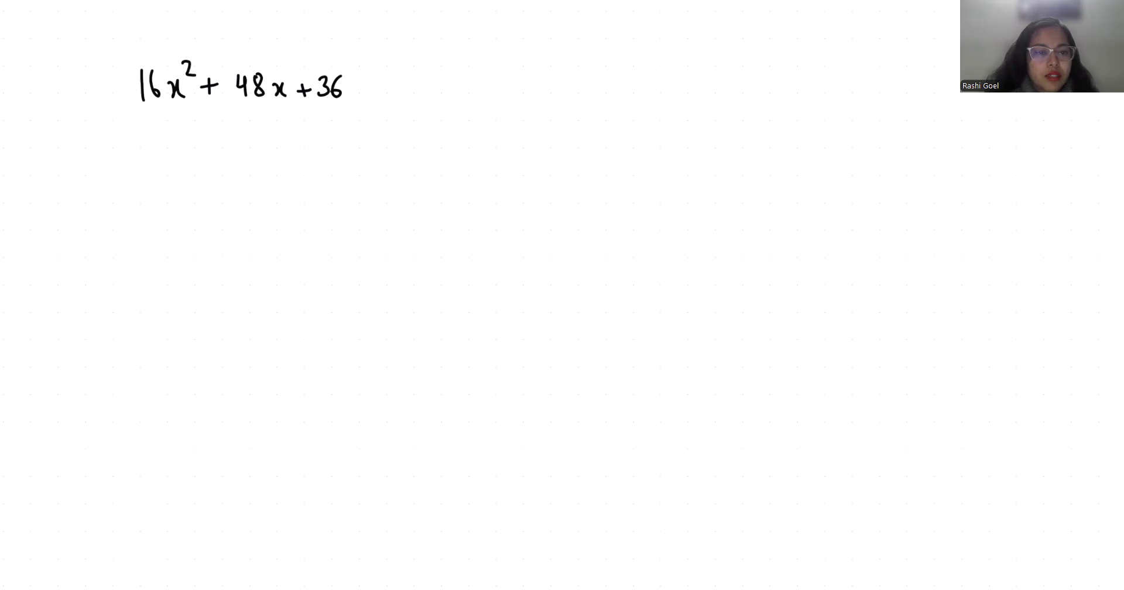
Step: Handwrite 16x² + 24x in blue beneath the original expression
{"action": "left_click_drag", "start_coordinate": [139, 143], "coordinate": [194, 129]}
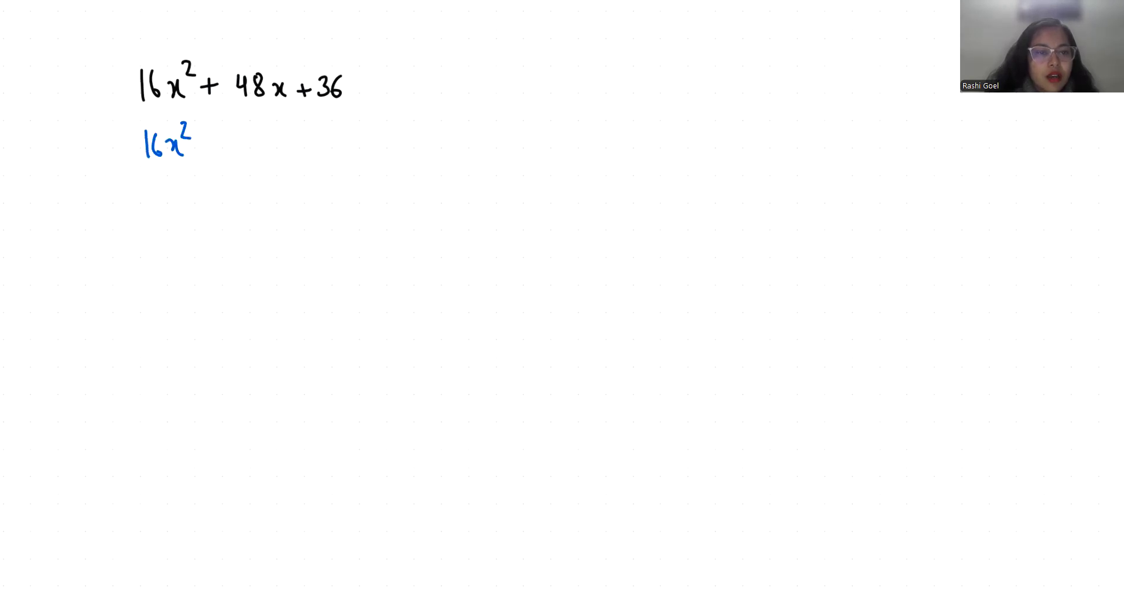
{"action": "left_click_drag", "start_coordinate": [209, 148], "coordinate": [262, 147]}
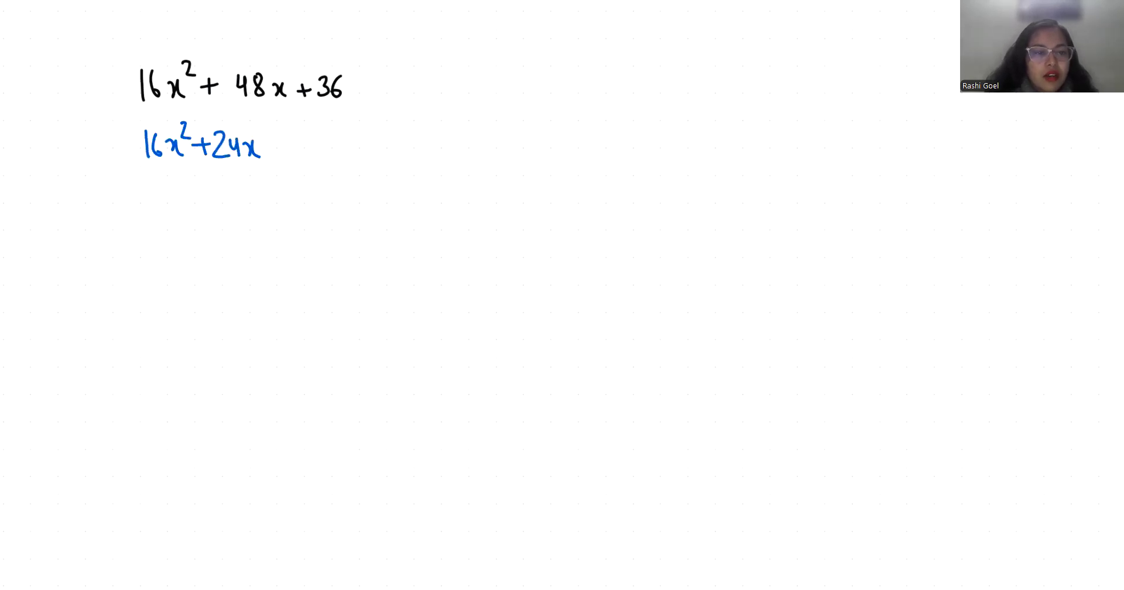